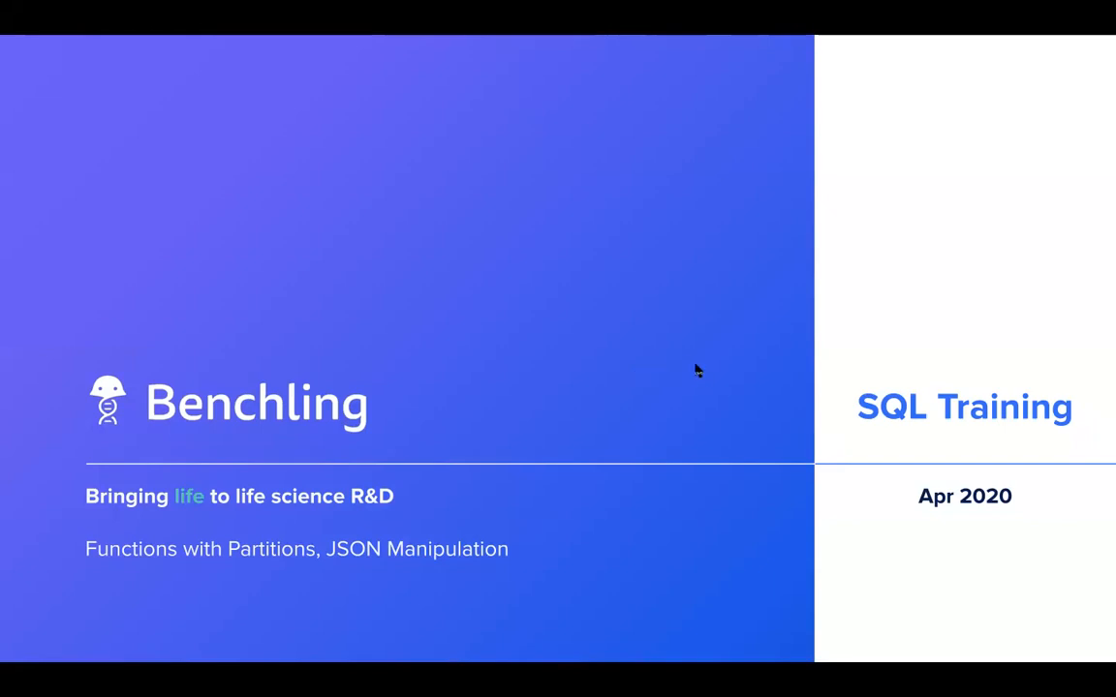
Advance the deck from the Benchling title slide to the Window Frames partitions slide
key("Right")
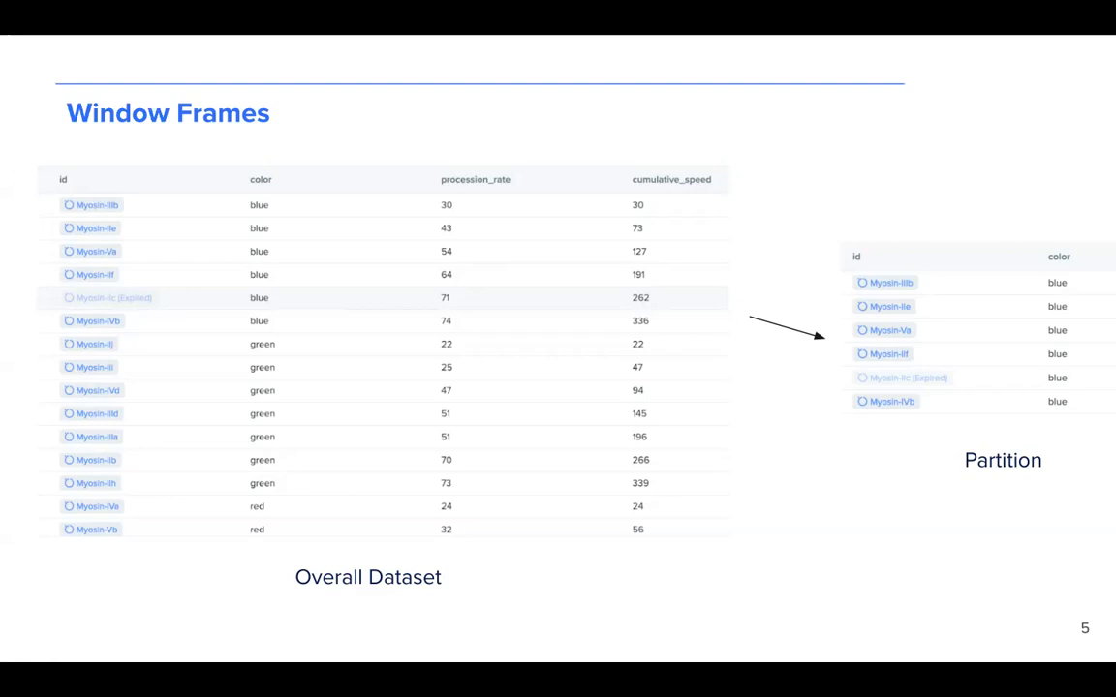
Step through the blue-partition window frame slides summing 30 + 43 + 54 row by row
key("right")
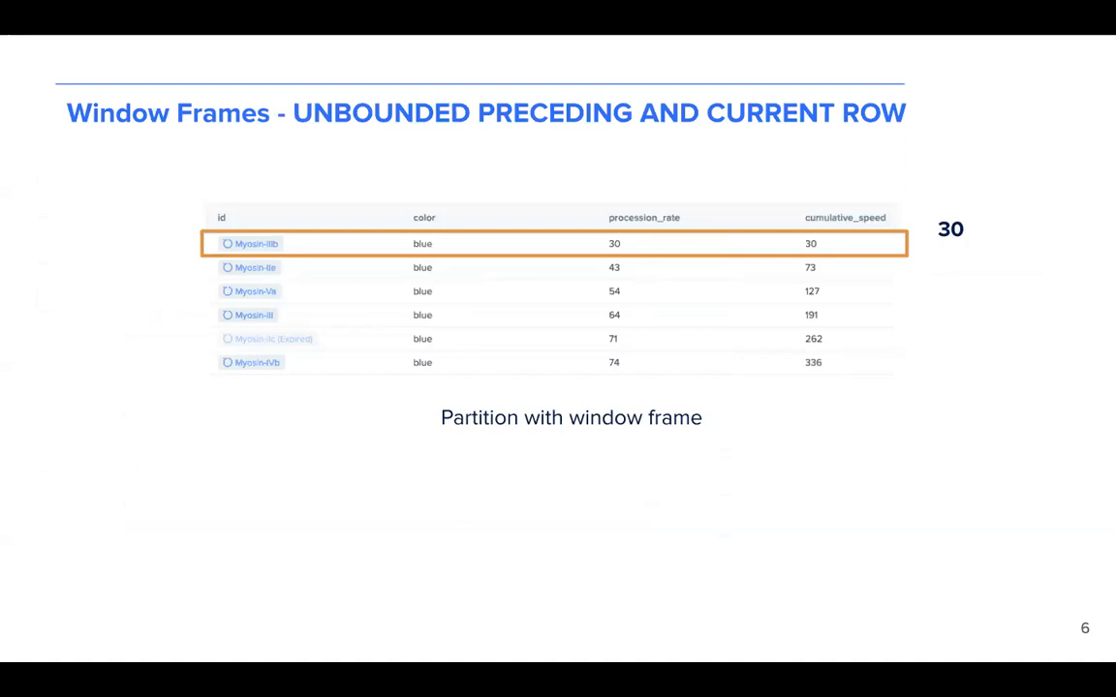
key("right")
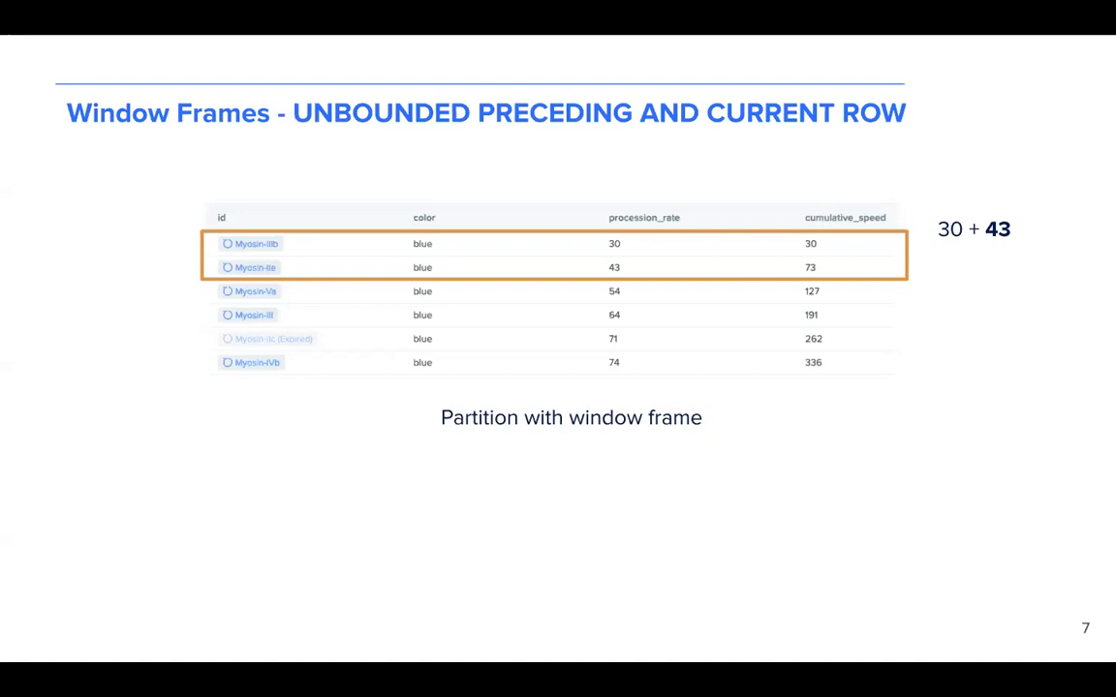
key("Right")
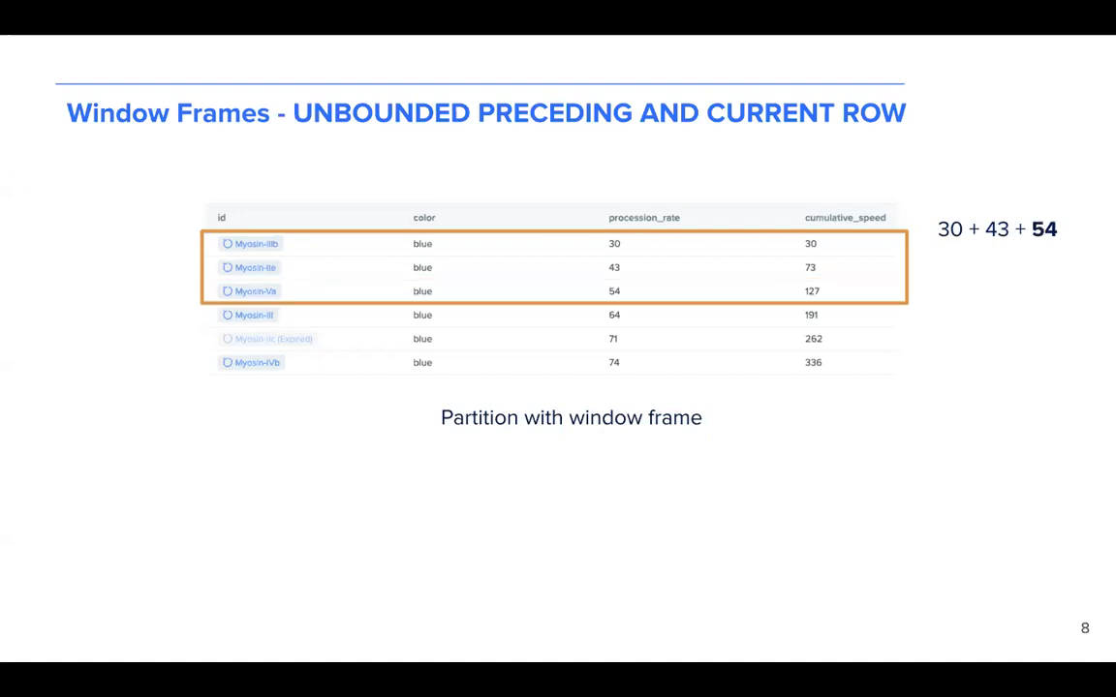
key("Right")
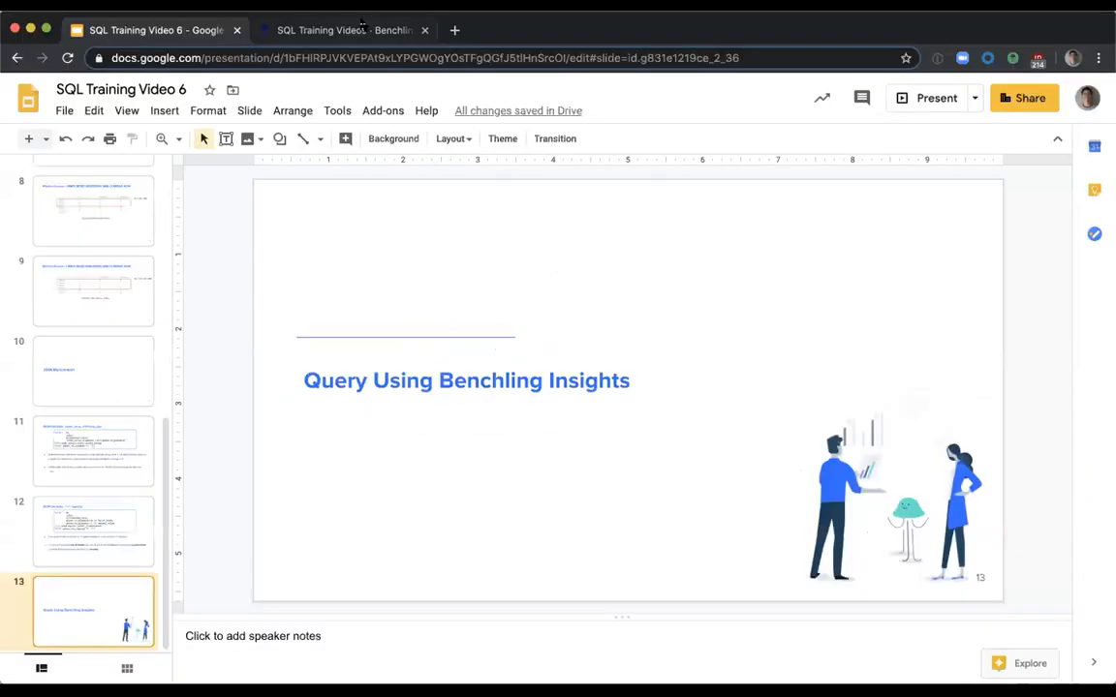
left_click(345, 31)
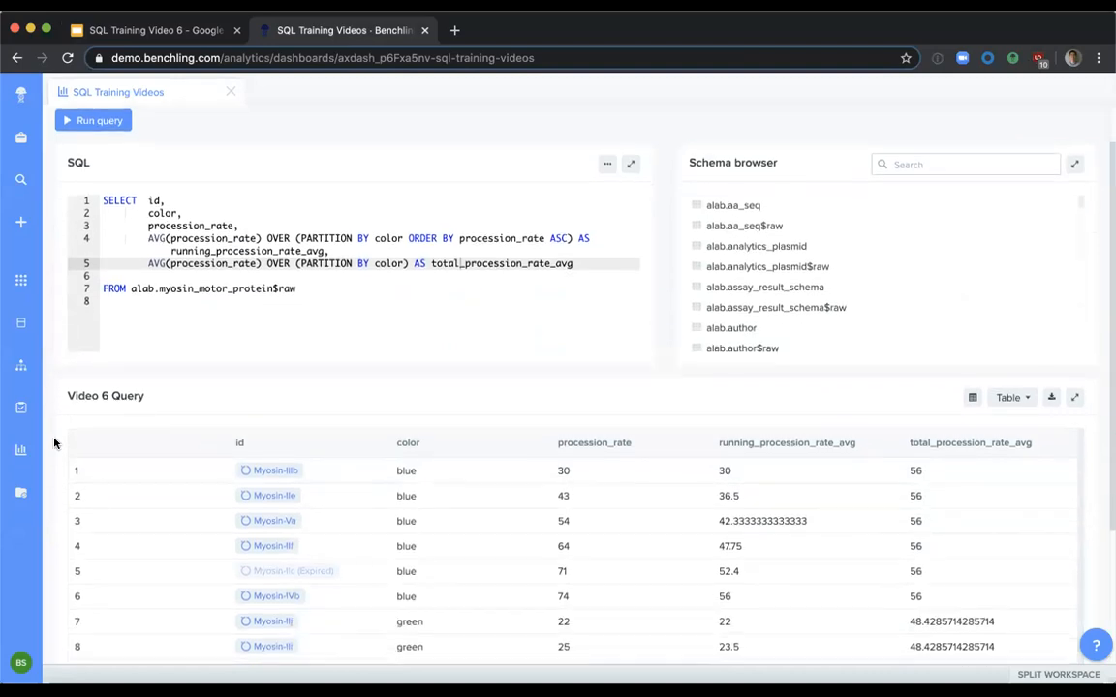
mouse_move(50, 397)
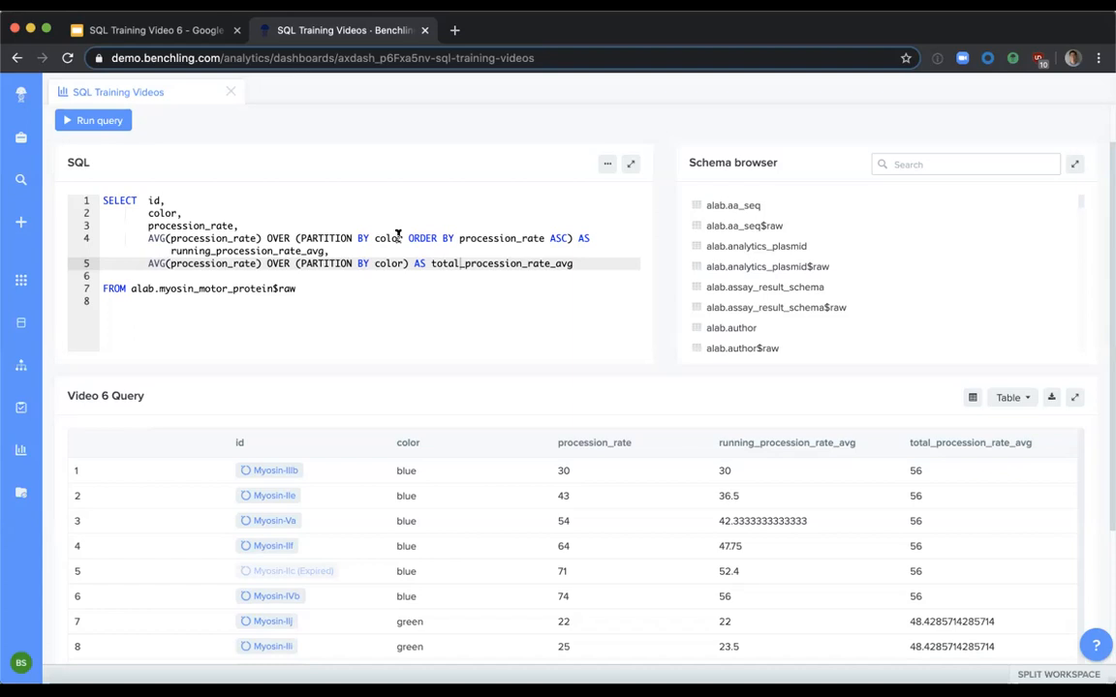
scroll("down", 3)
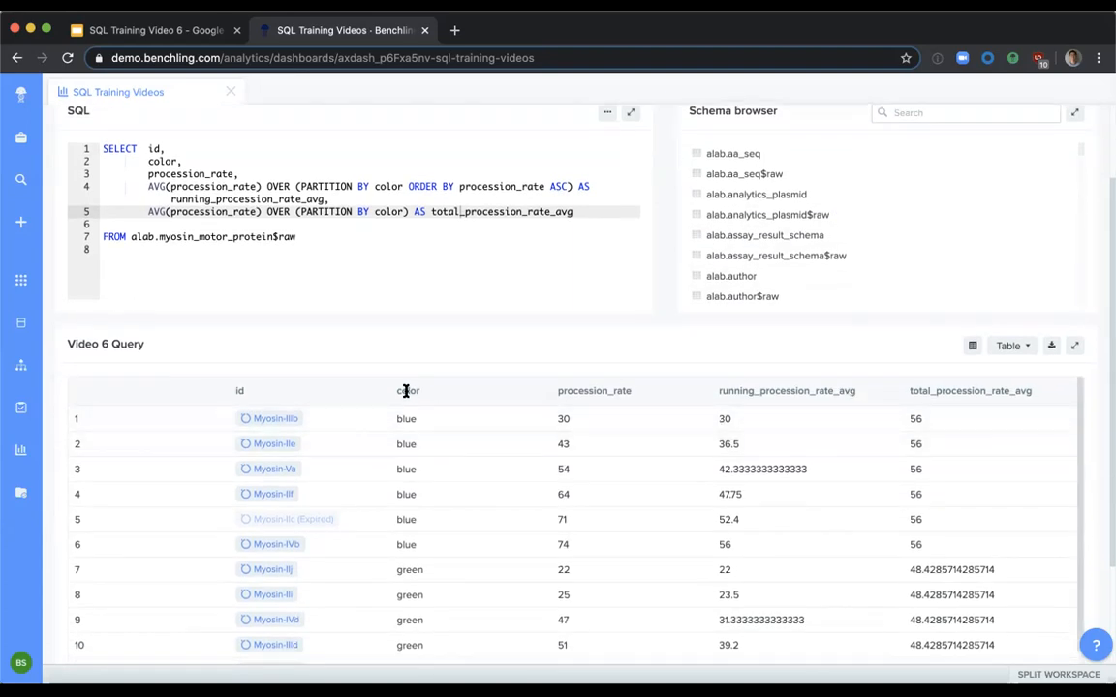
mouse_move(388, 554)
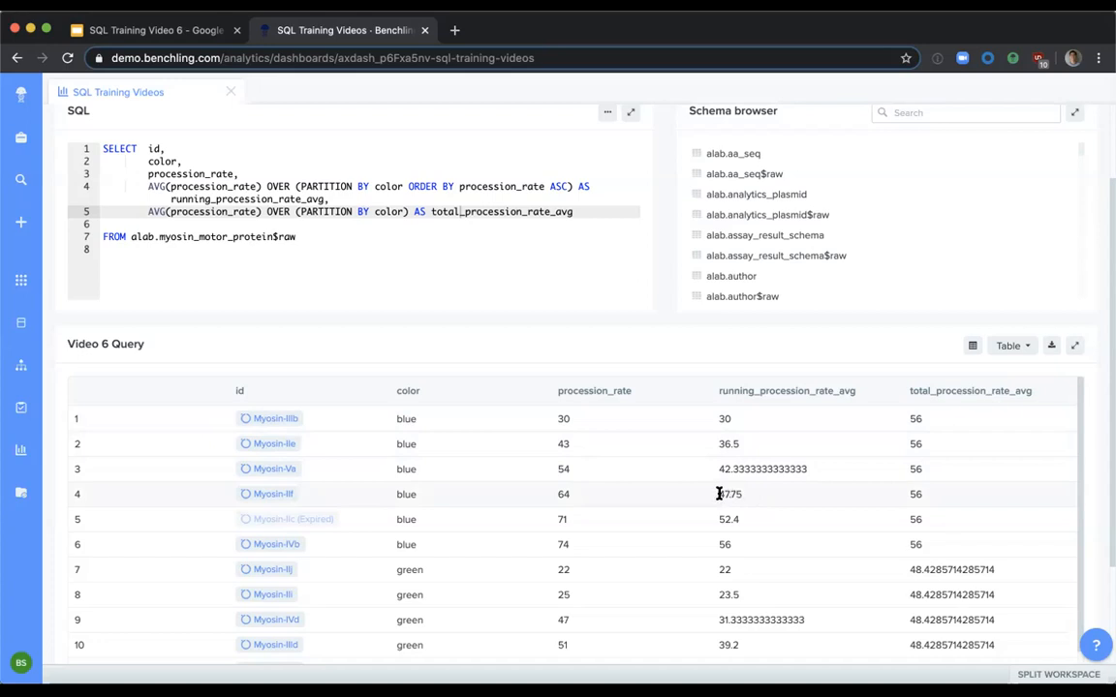
mouse_move(717, 502)
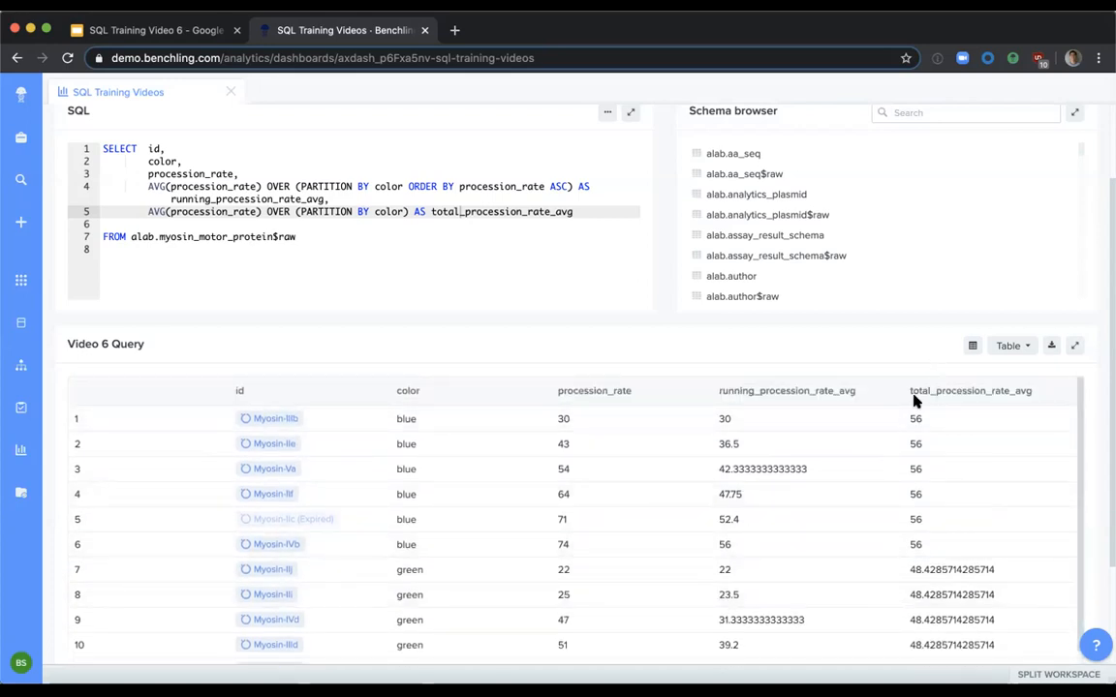
mouse_move(855, 349)
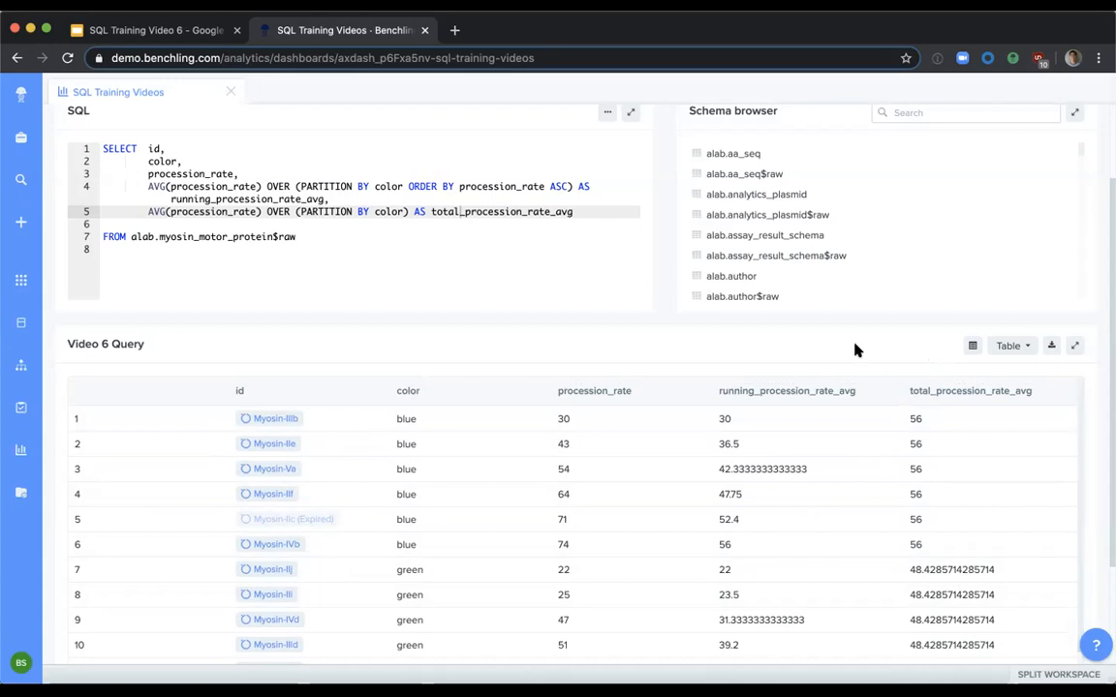
mouse_move(862, 353)
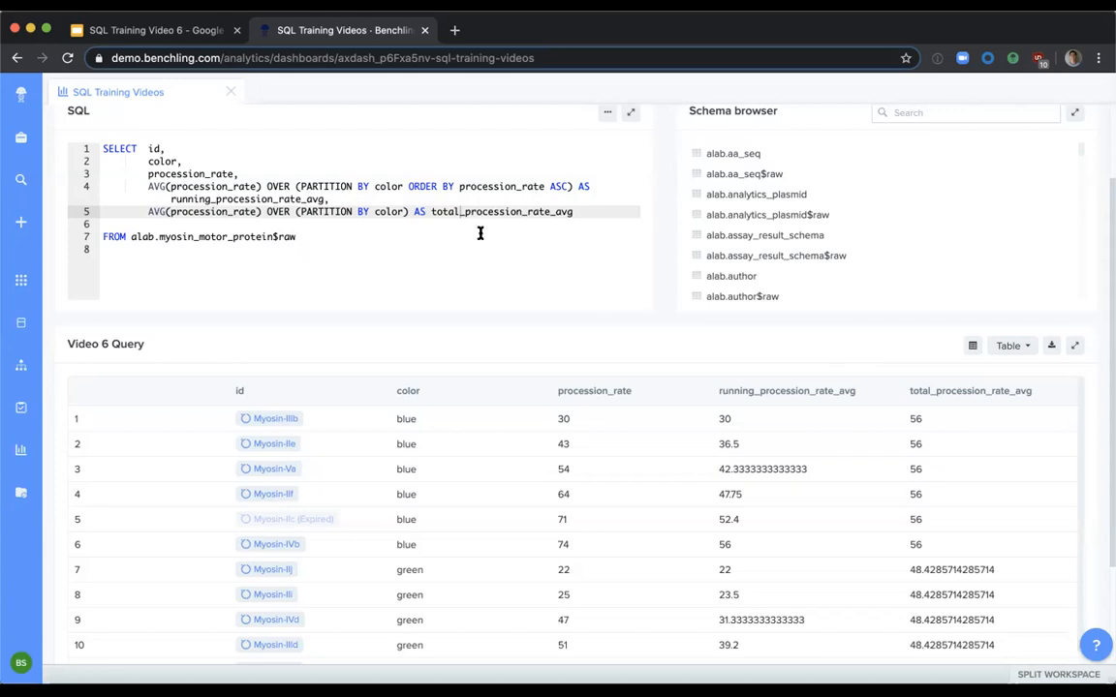
mouse_move(401, 211)
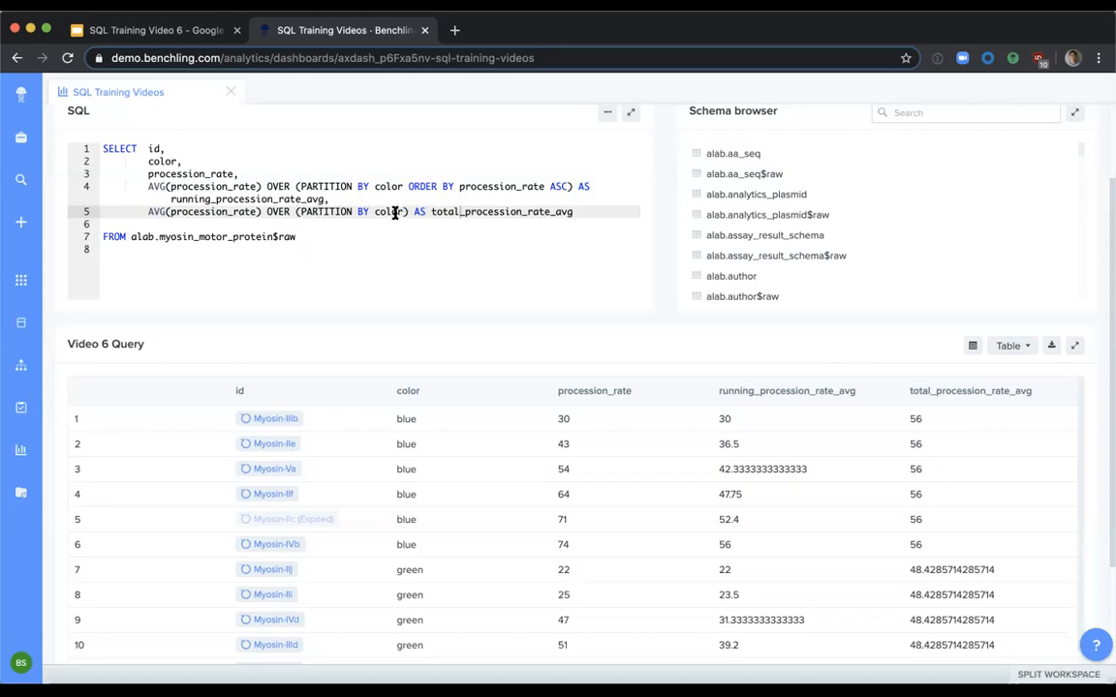
mouse_move(523, 448)
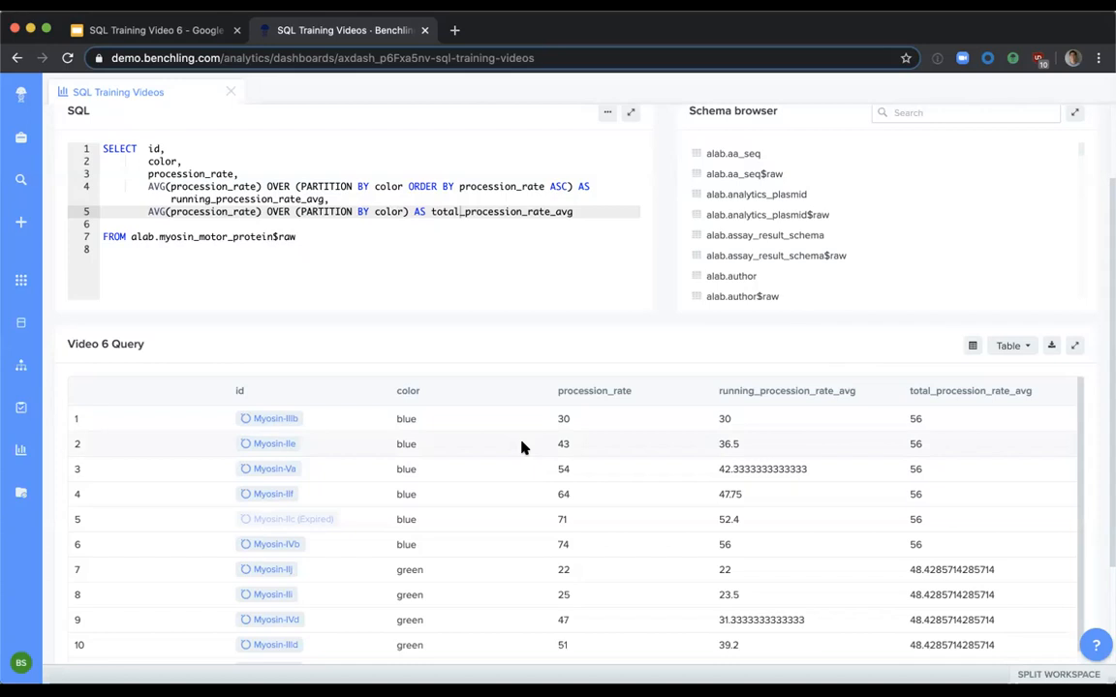
mouse_move(899, 562)
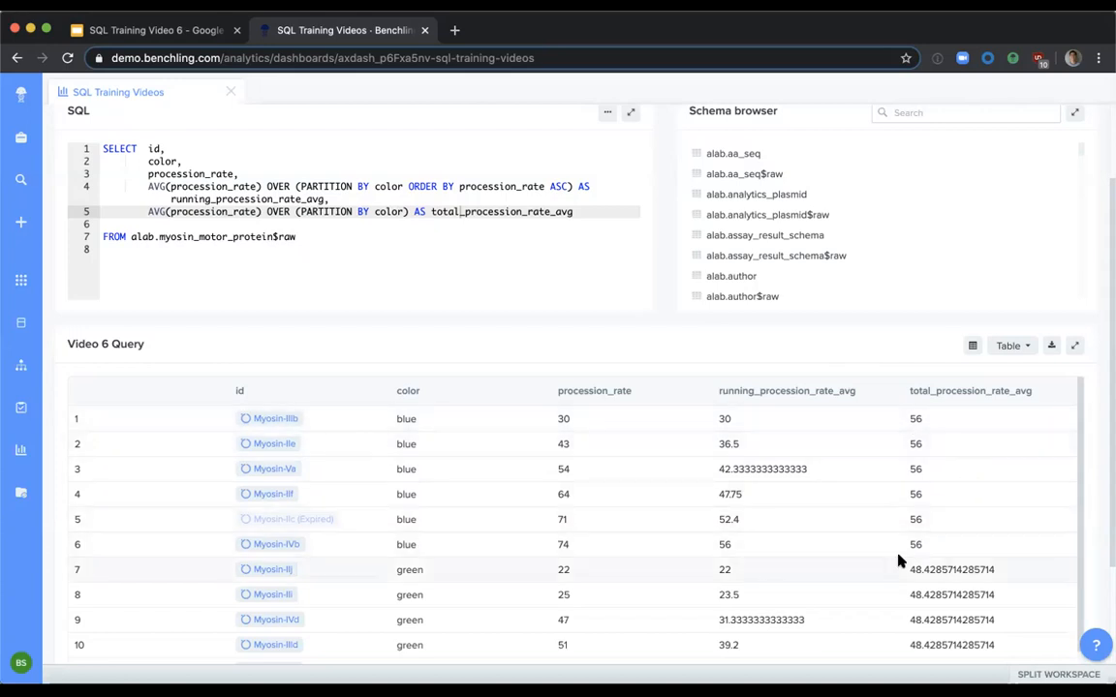